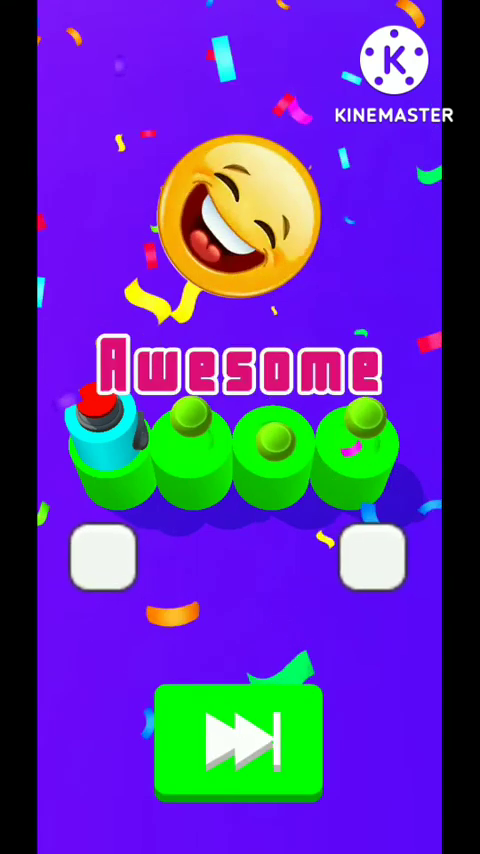
Advance through three level-complete screens with the Next button until level 4 loads
left_click(240, 738)
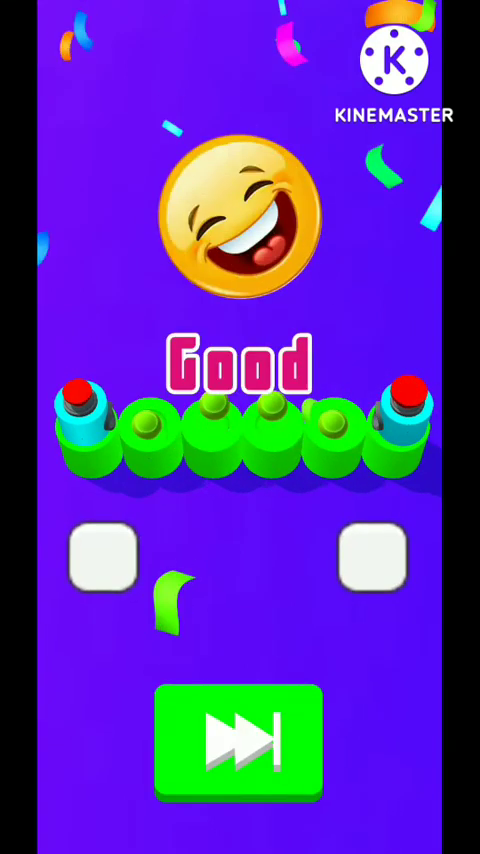
left_click(240, 740)
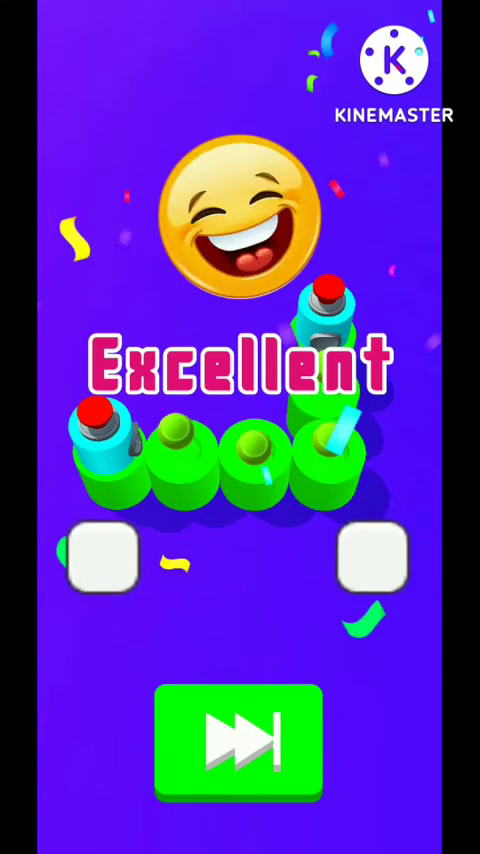
left_click(240, 740)
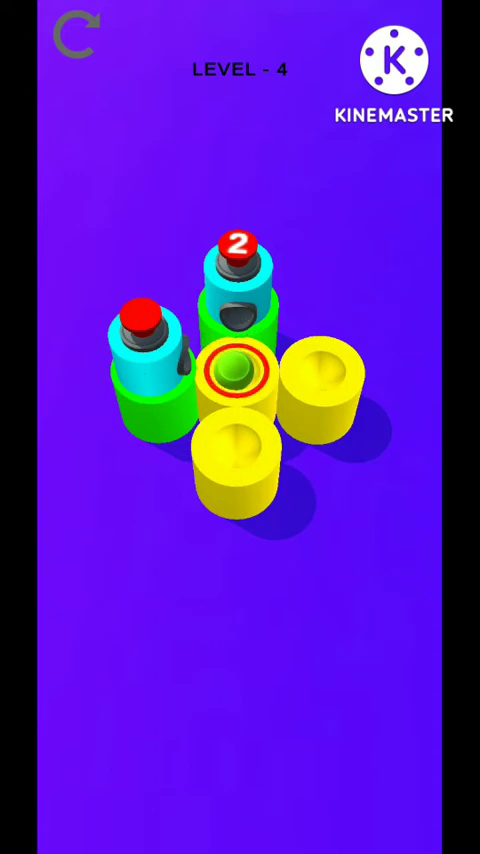
Link cylinders on levels 4 and 5, retrying each once after a failed attempt
left_click(232, 376)
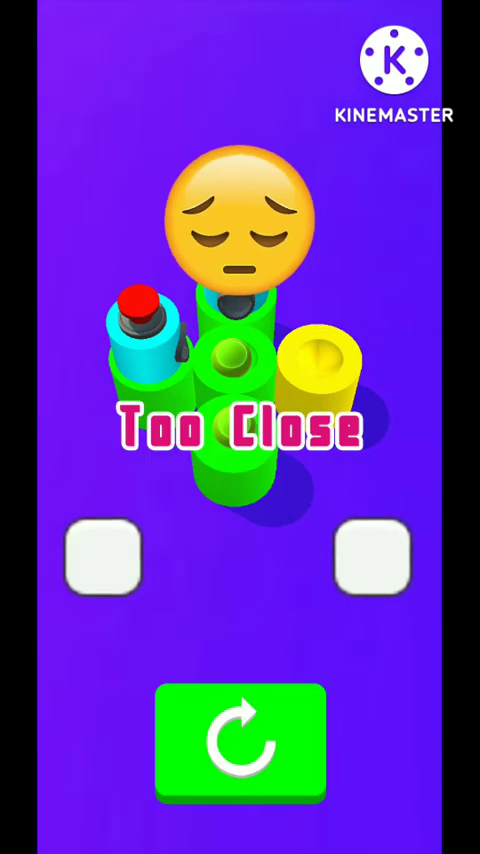
left_click(240, 742)
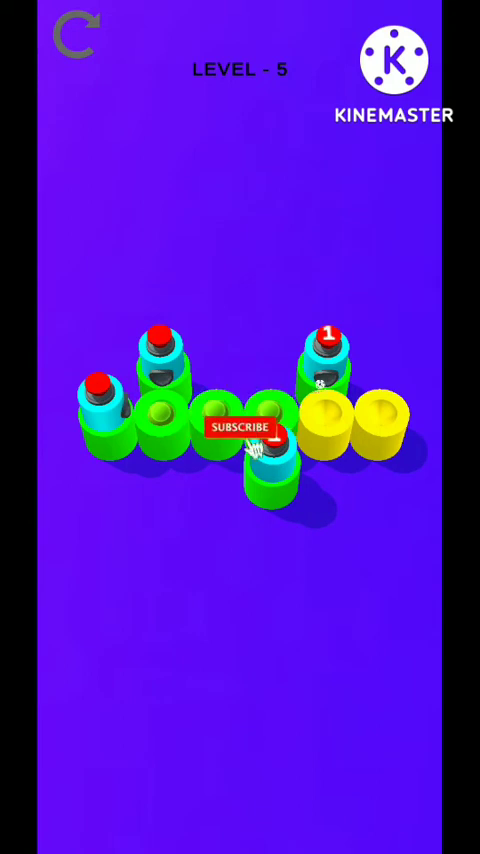
left_click(236, 432)
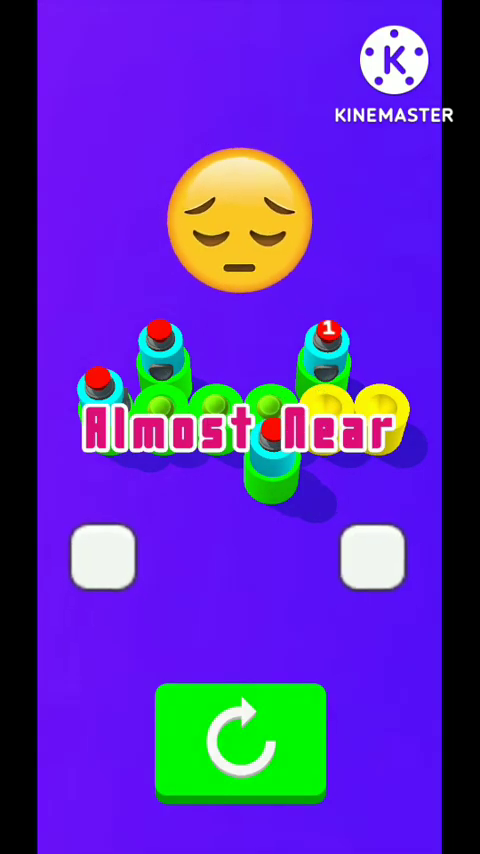
left_click(240, 744)
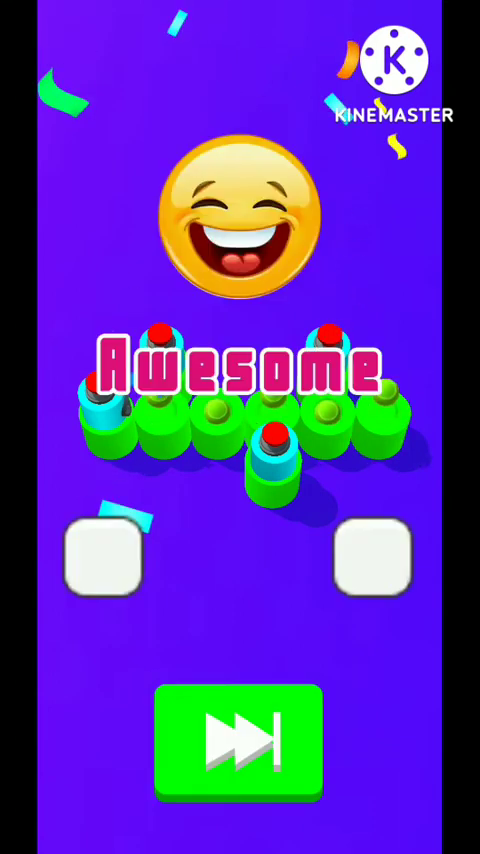
Move on from level 5, retry the failed level 6, and link cylinders on level 7
left_click(236, 742)
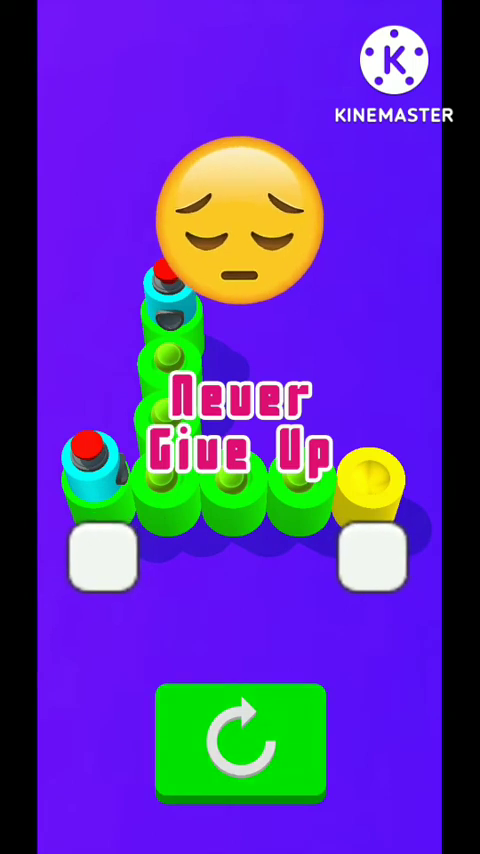
left_click(240, 742)
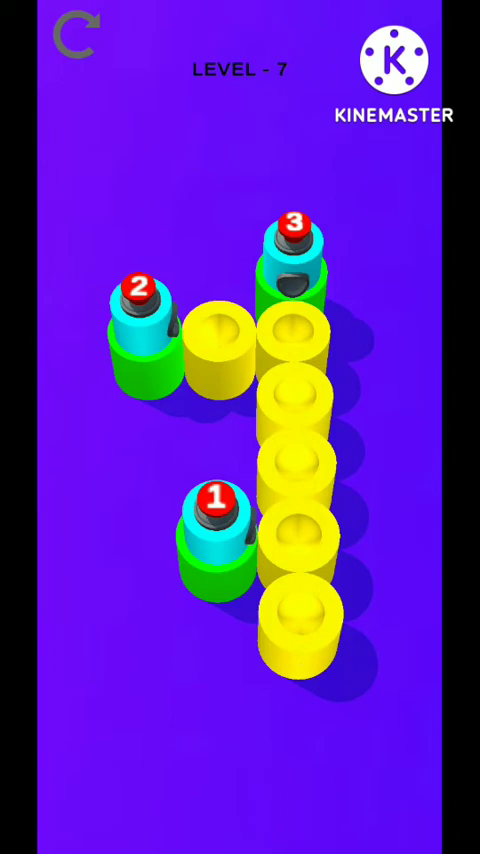
left_click(292, 244)
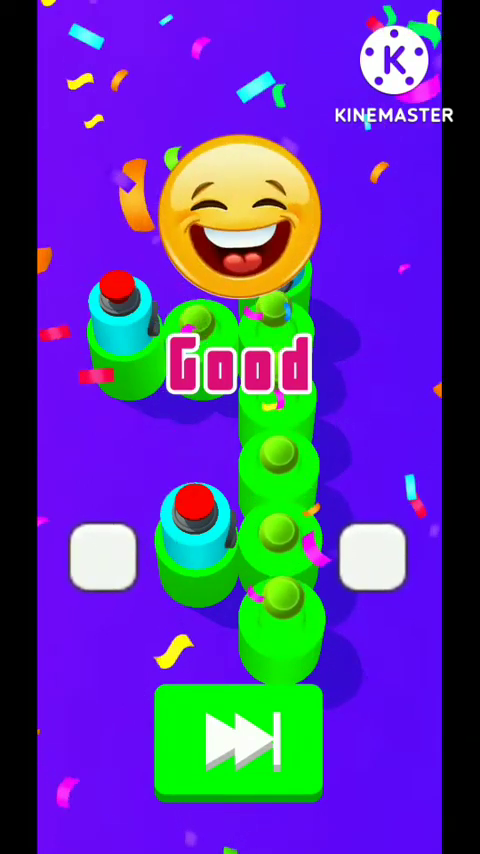
Advance past levels 7 and 8, then start a connection from cylinder 1 on level 9
left_click(240, 742)
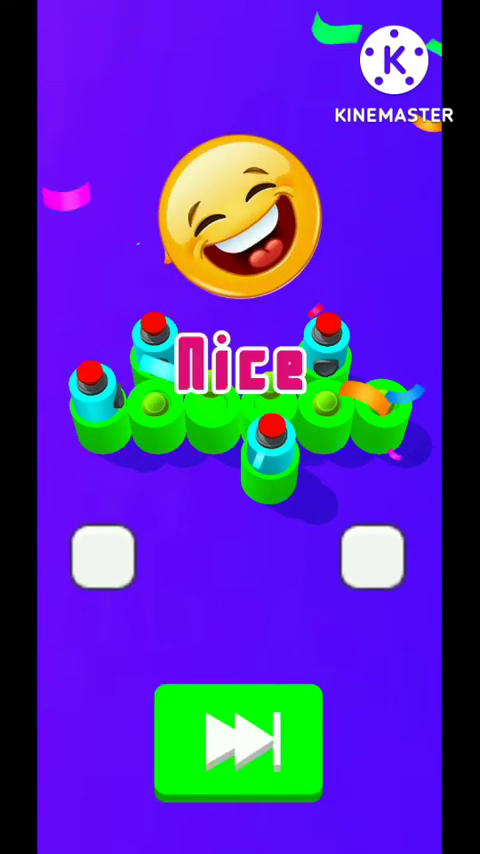
left_click(236, 740)
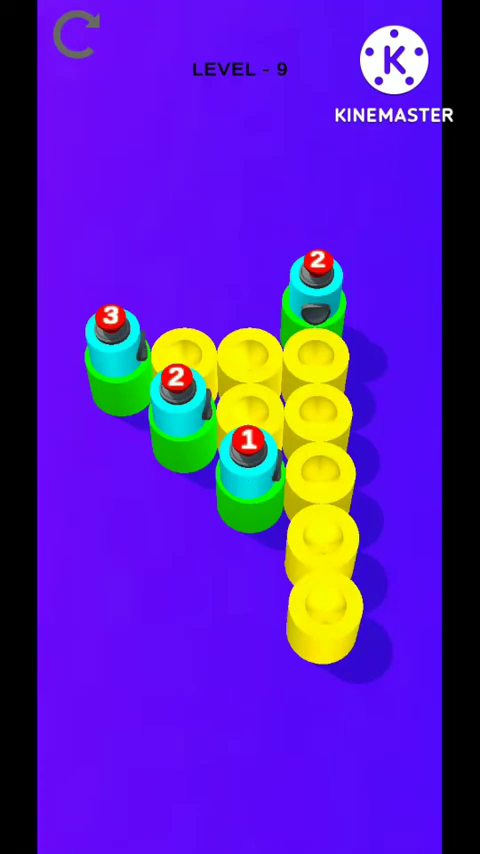
left_click(246, 454)
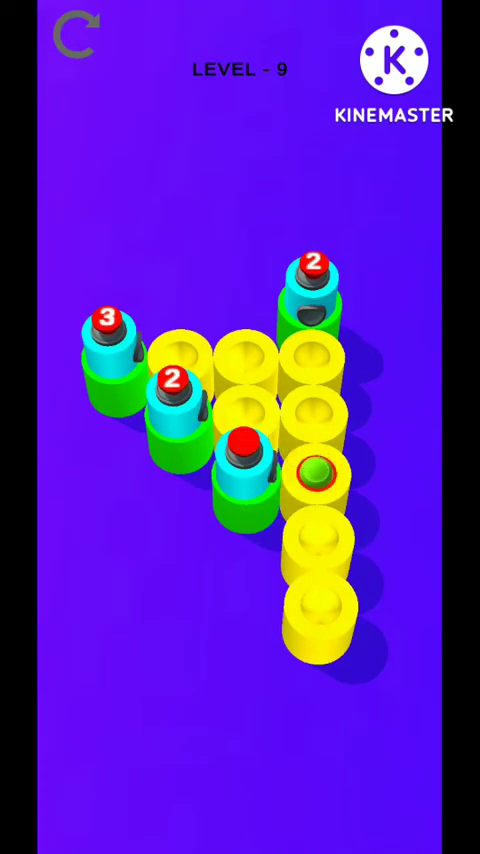